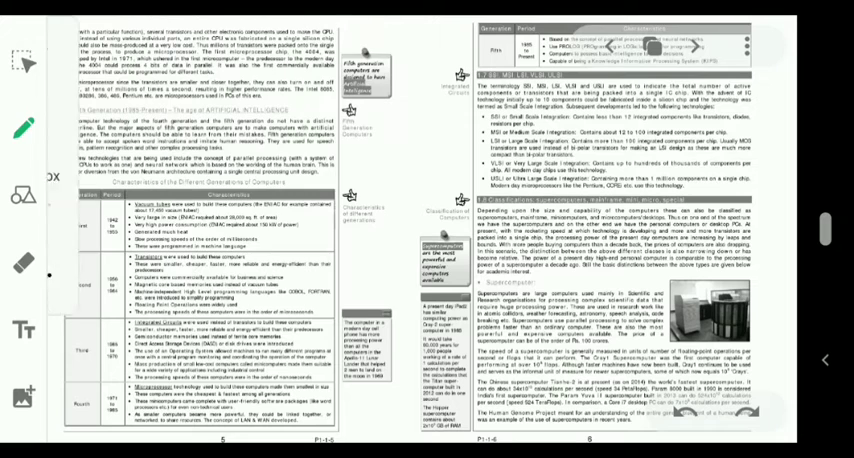
- Mark the left page's upper paragraphs with a blue curved pen stroke in the margin
left_click_drag(64, 196, 140, 150)
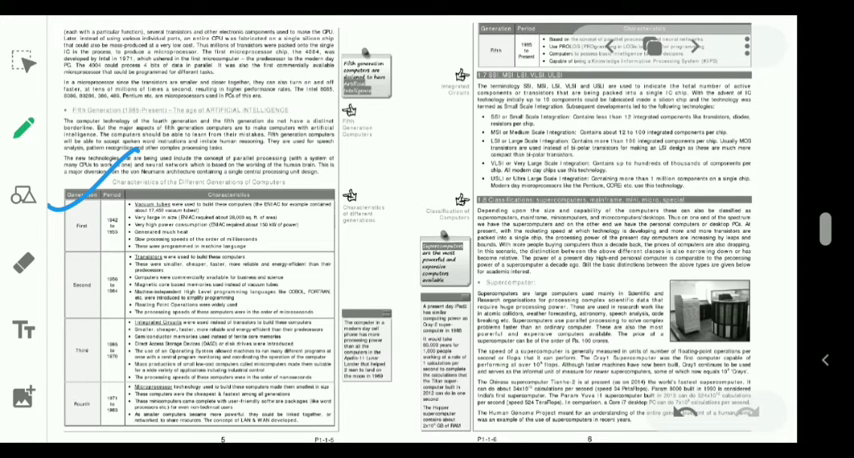